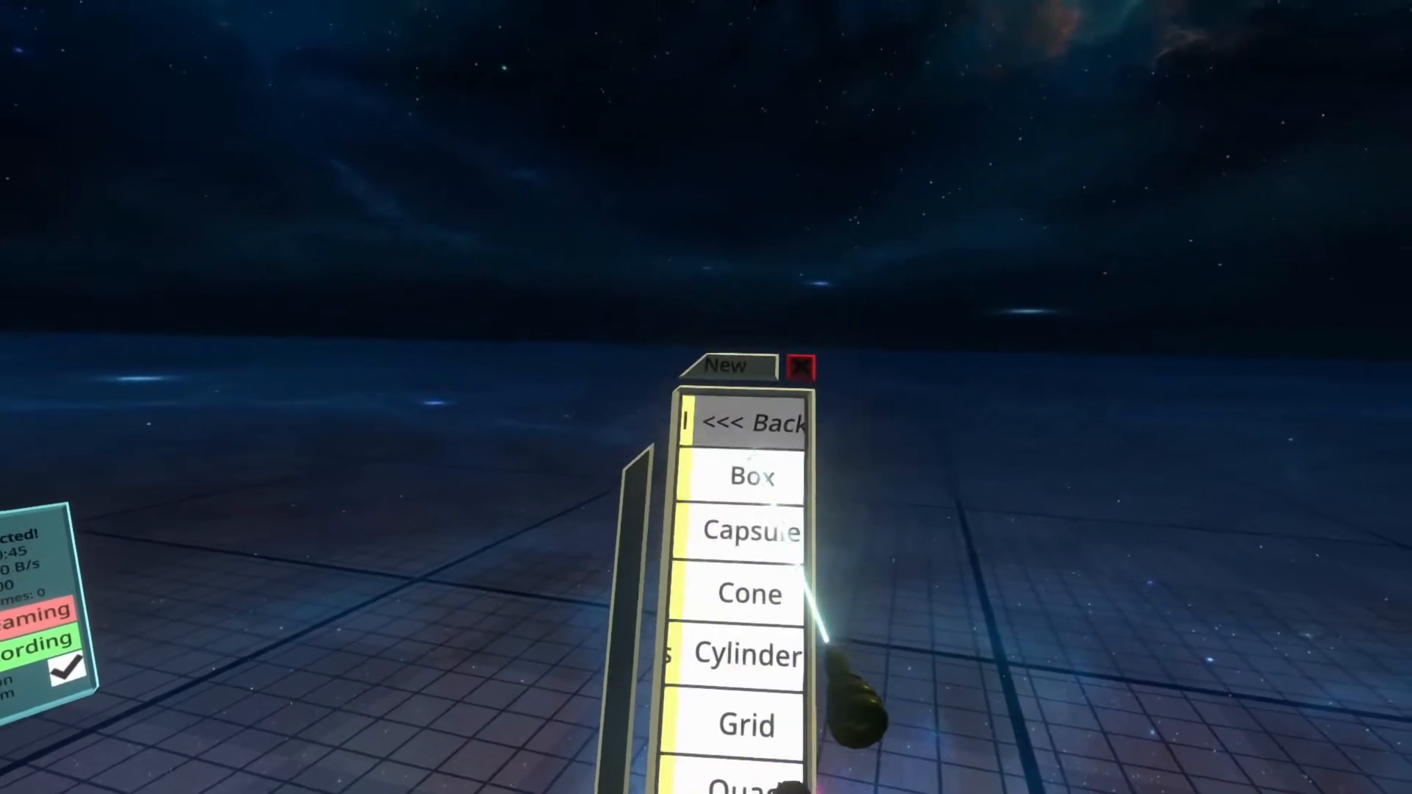
Spawn a Box primitive into the world from the primitives list
click(753, 475)
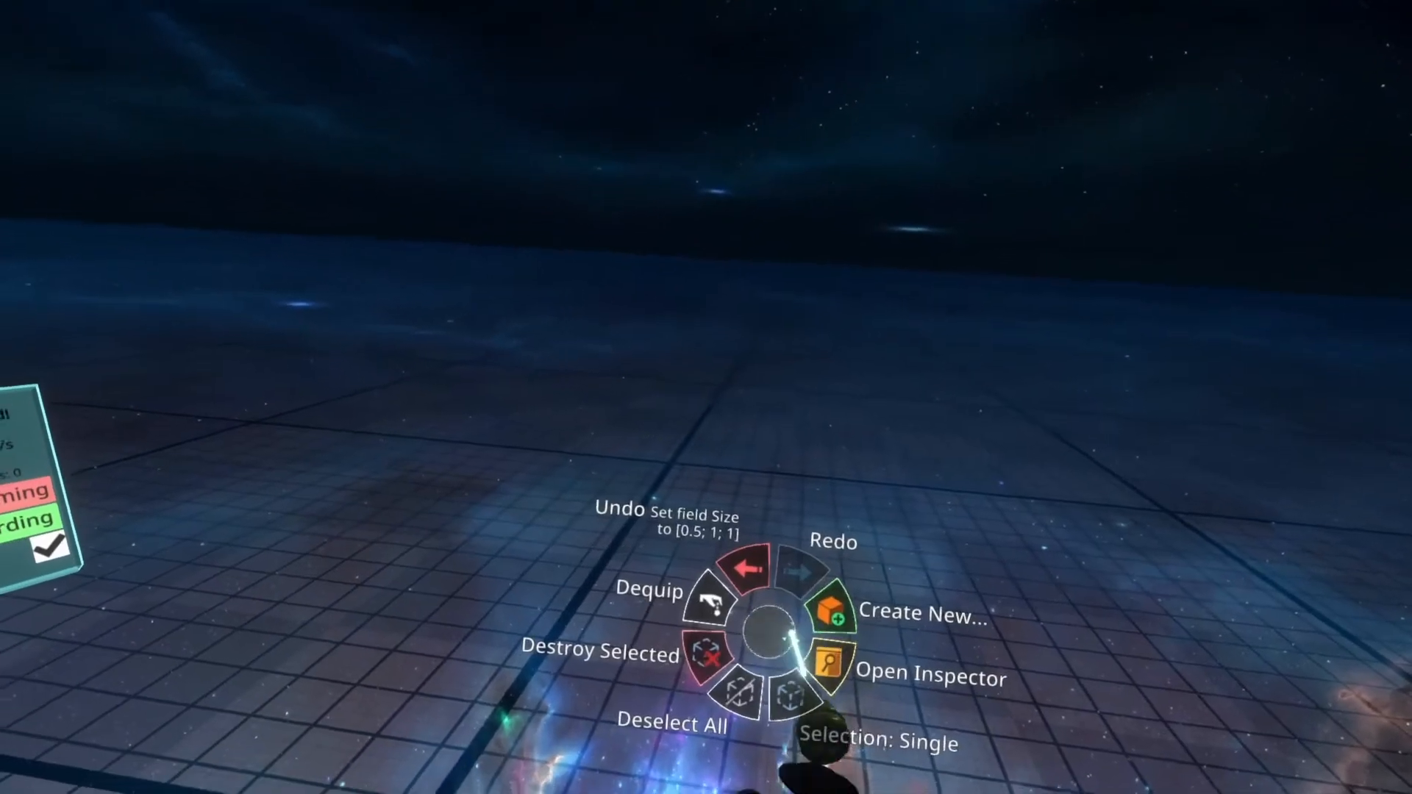
Spawn a Sphere primitive into the world via Create New
click(835, 609)
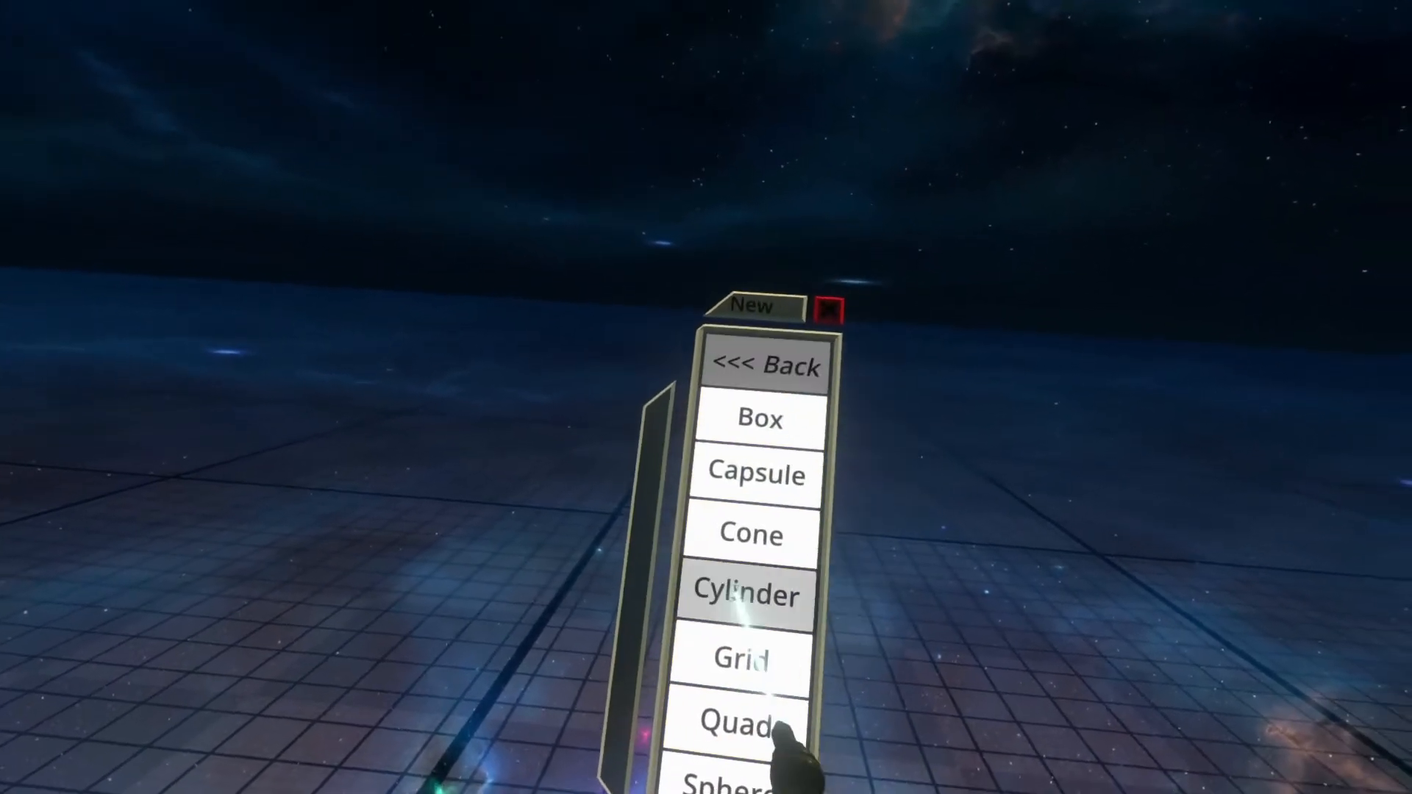
click(752, 781)
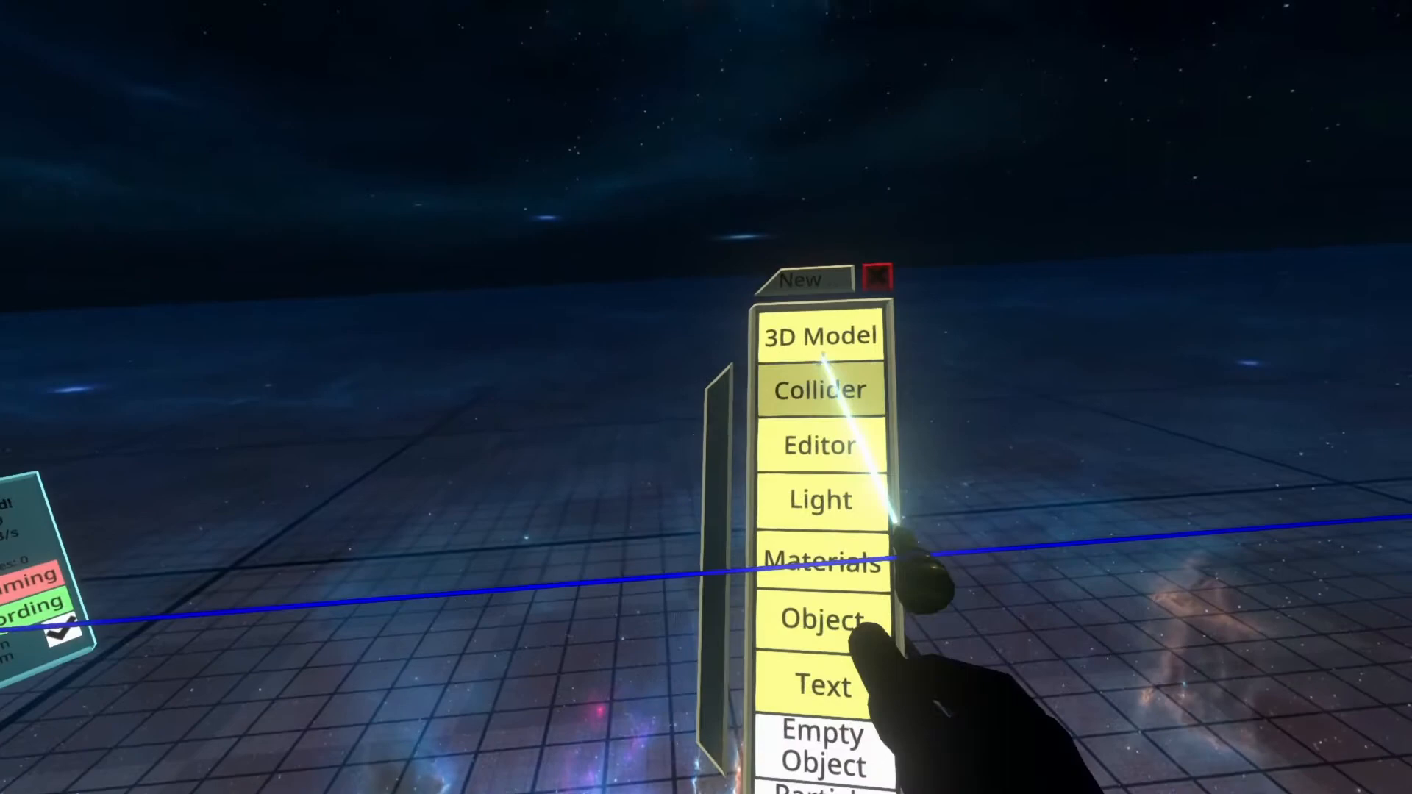
Spawn a Cylinder primitive beside the sphere from the primitives category
click(819, 334)
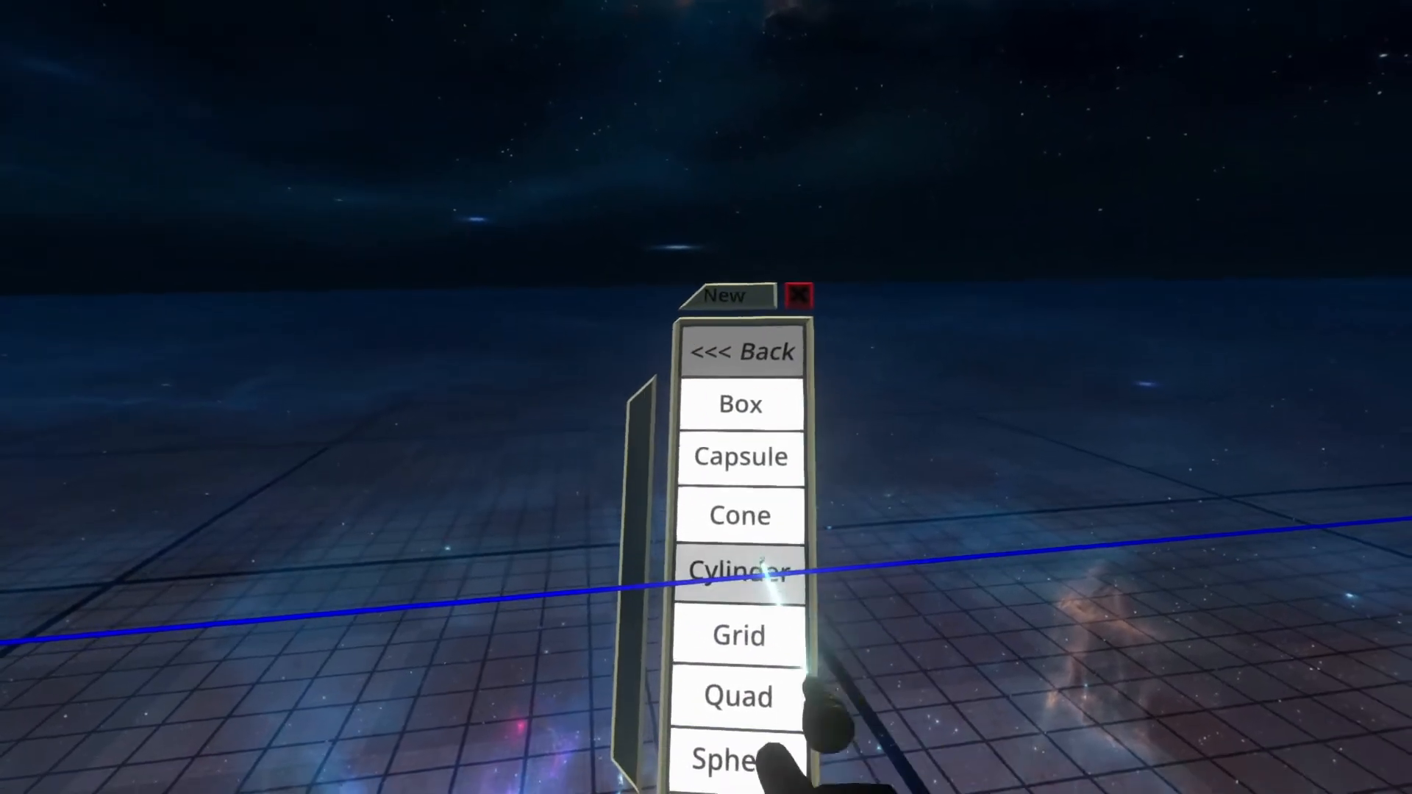
click(739, 572)
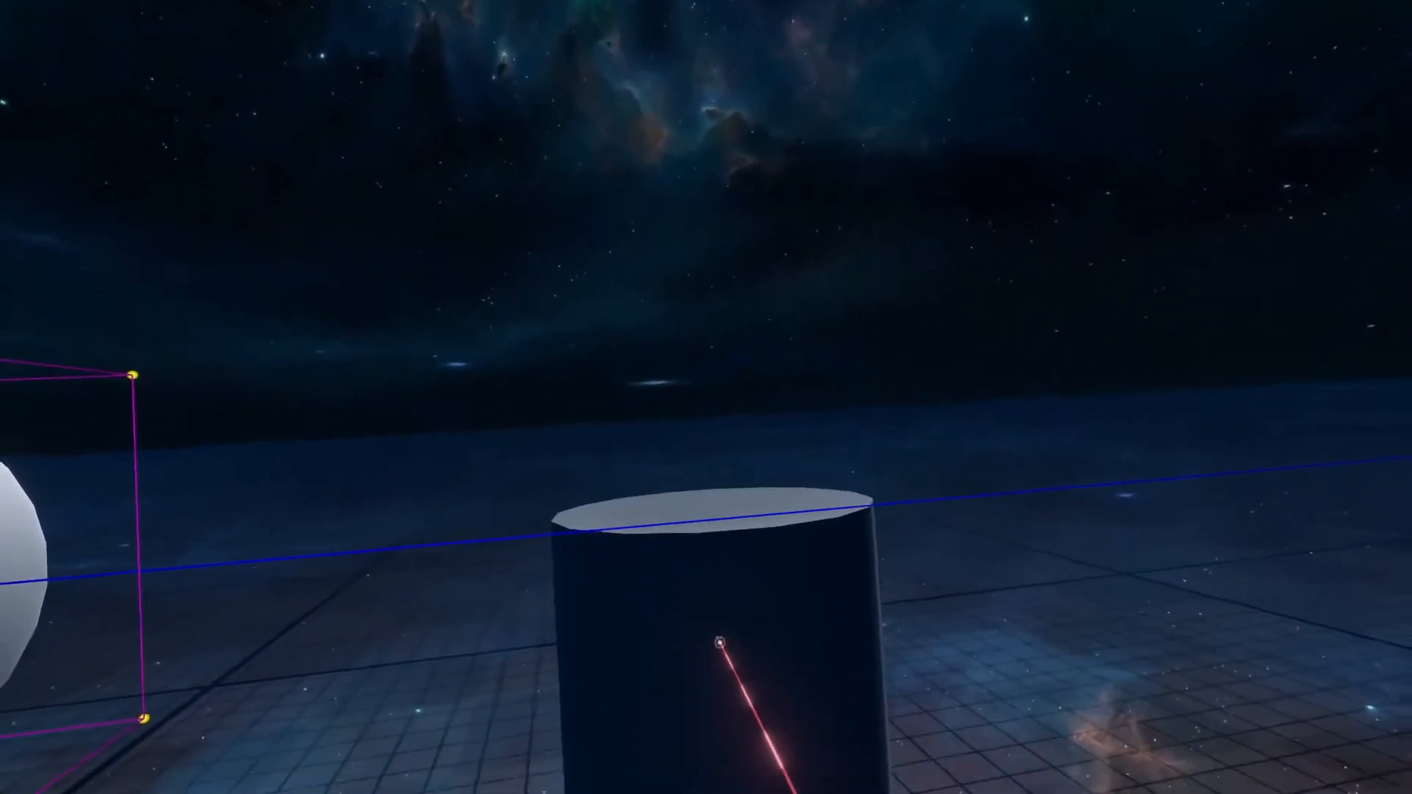